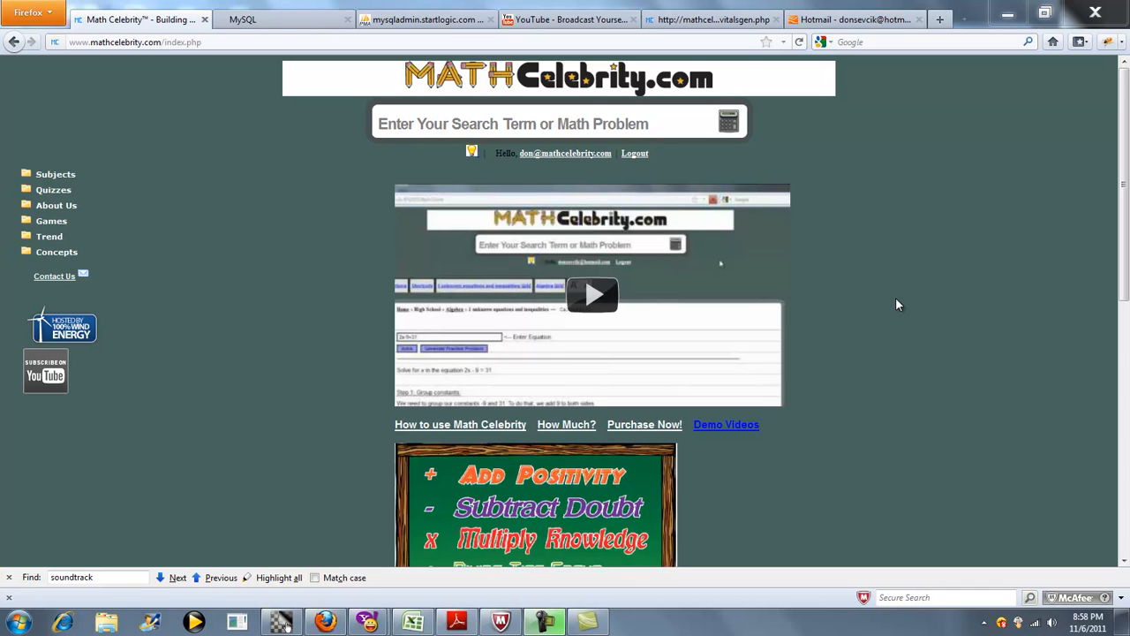
{"action": "mouse_move", "coordinate": [927, 283]}
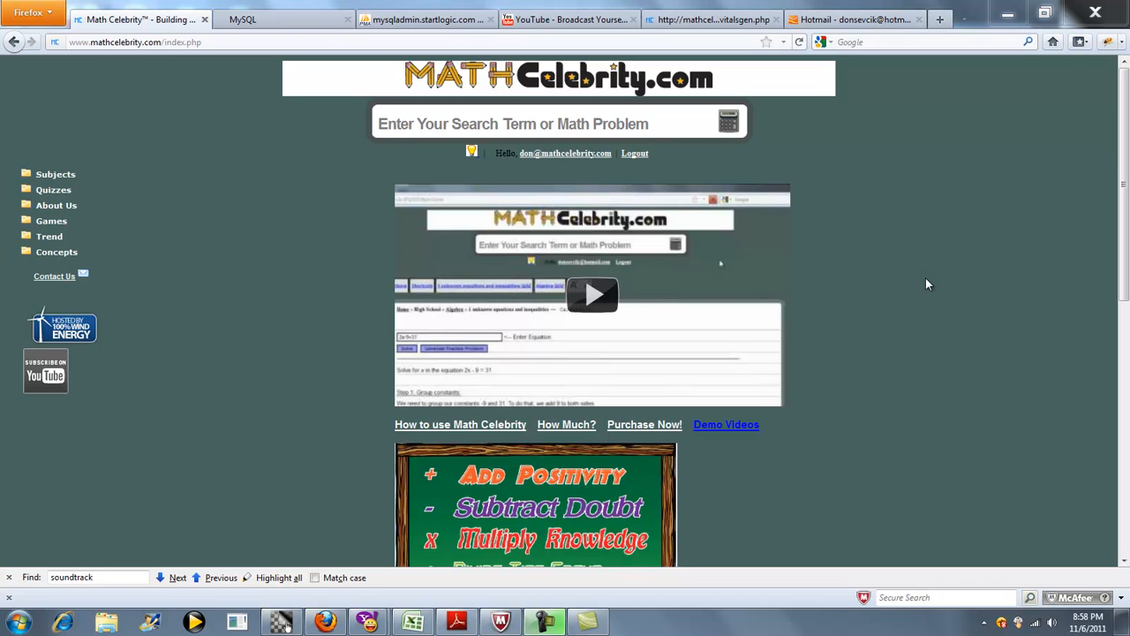
{"action": "mouse_move", "coordinate": [823, 197]}
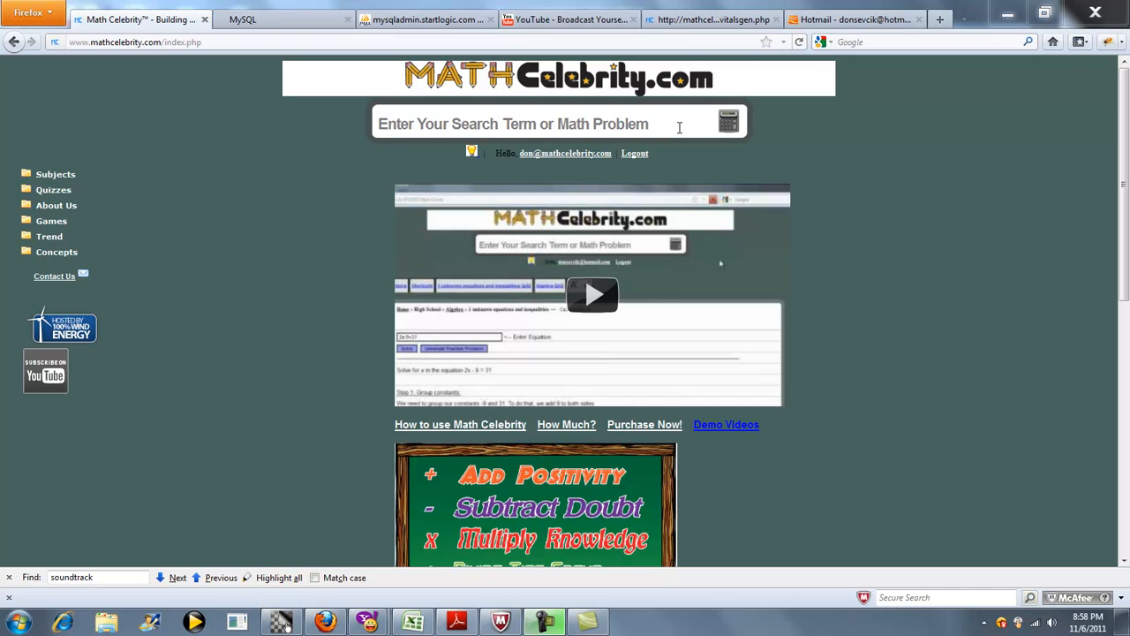
Enter the problem 'rate = 4 and time=6' in the search box and submit it.
{"action": "left_click", "coordinate": [530, 124]}
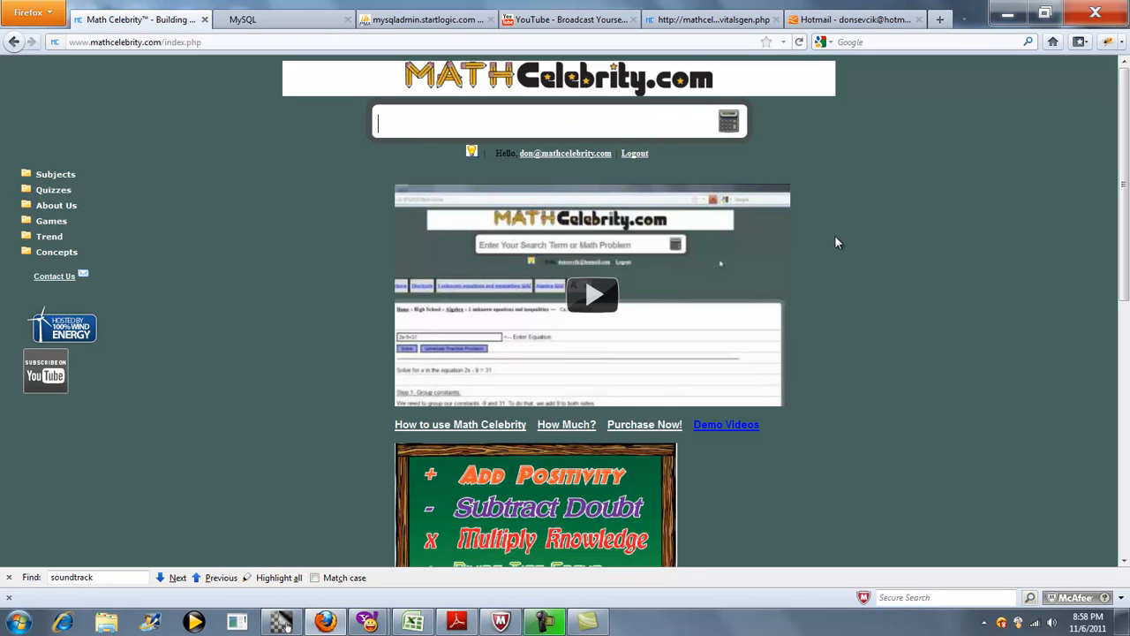
{"action": "type", "text": "distance = 10 and rate"}
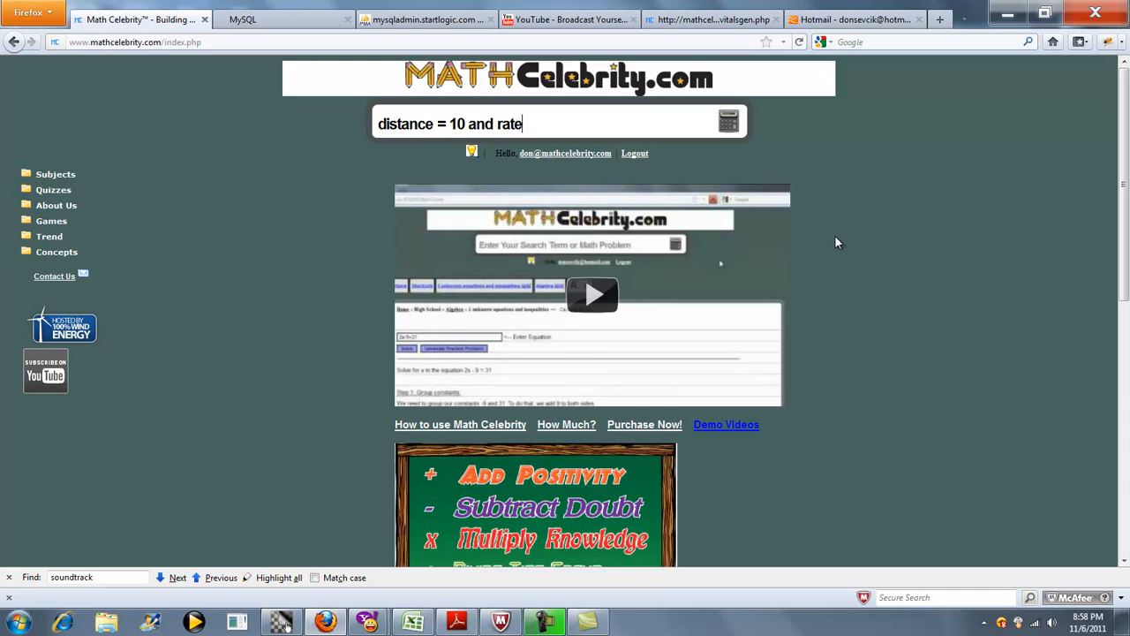
{"action": "type", "text": "=2"}
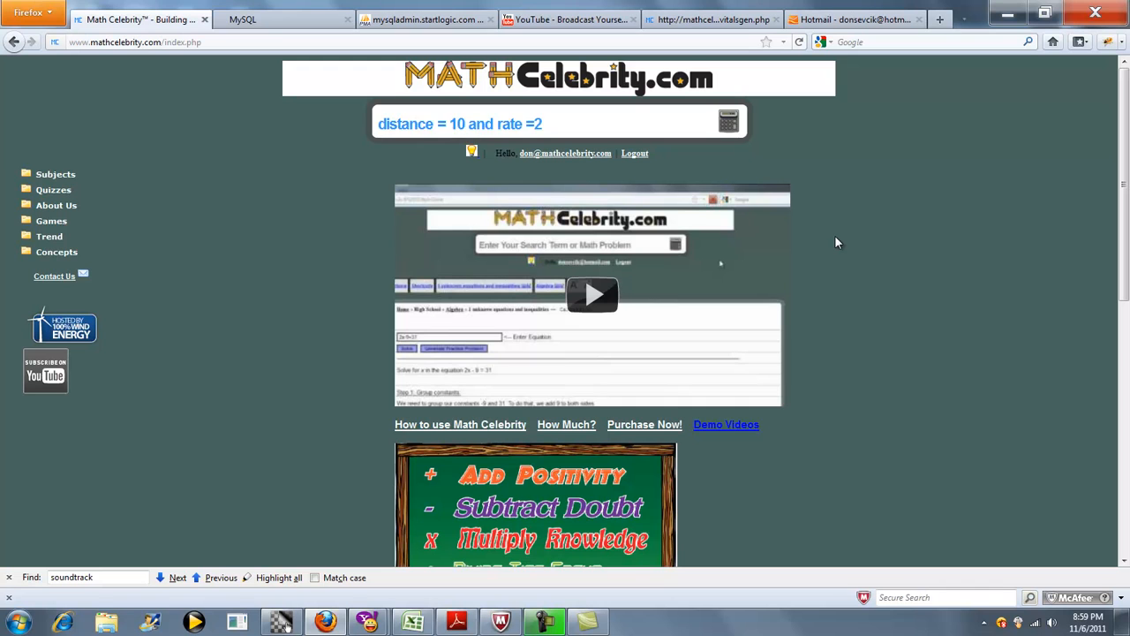
{"action": "type", "text": "rate"}
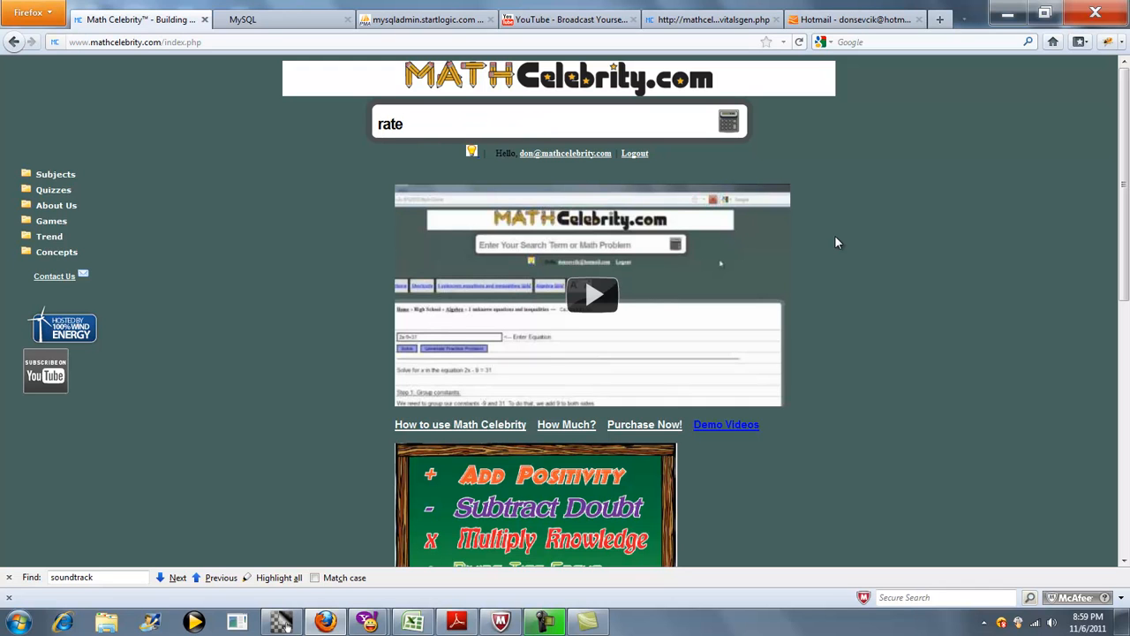
{"action": "type", "text": "= 4 and time"}
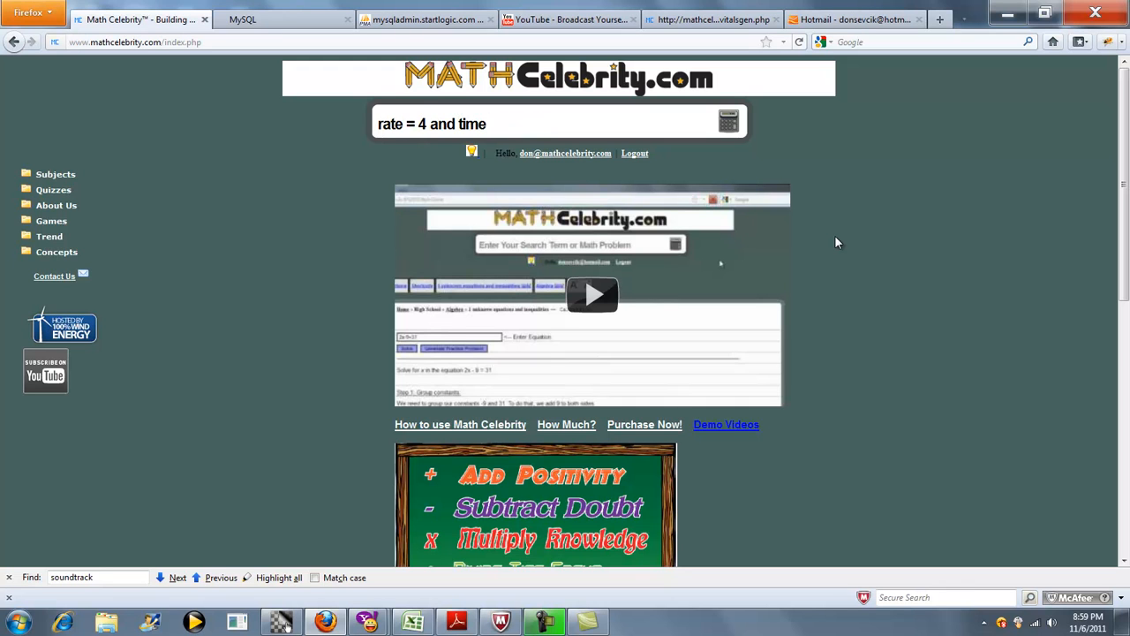
{"action": "type", "text": "=6"}
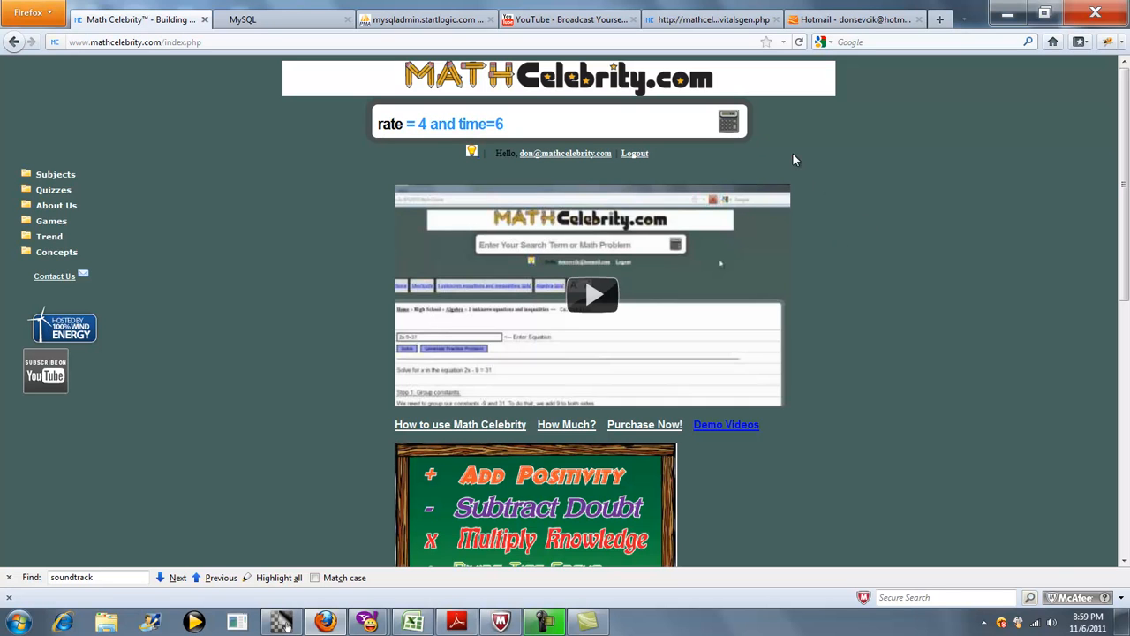
{"action": "left_click", "coordinate": [729, 121]}
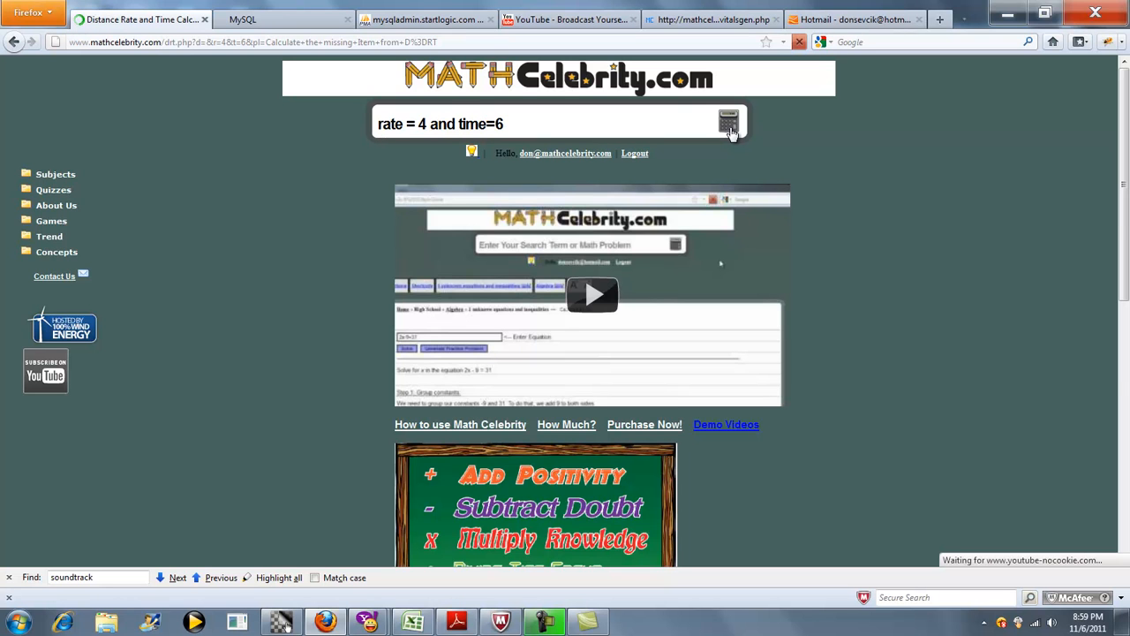
Scroll to the Distance = 4 x 6 = 24 solution and select the Time field.
{"action": "left_click", "coordinate": [728, 123]}
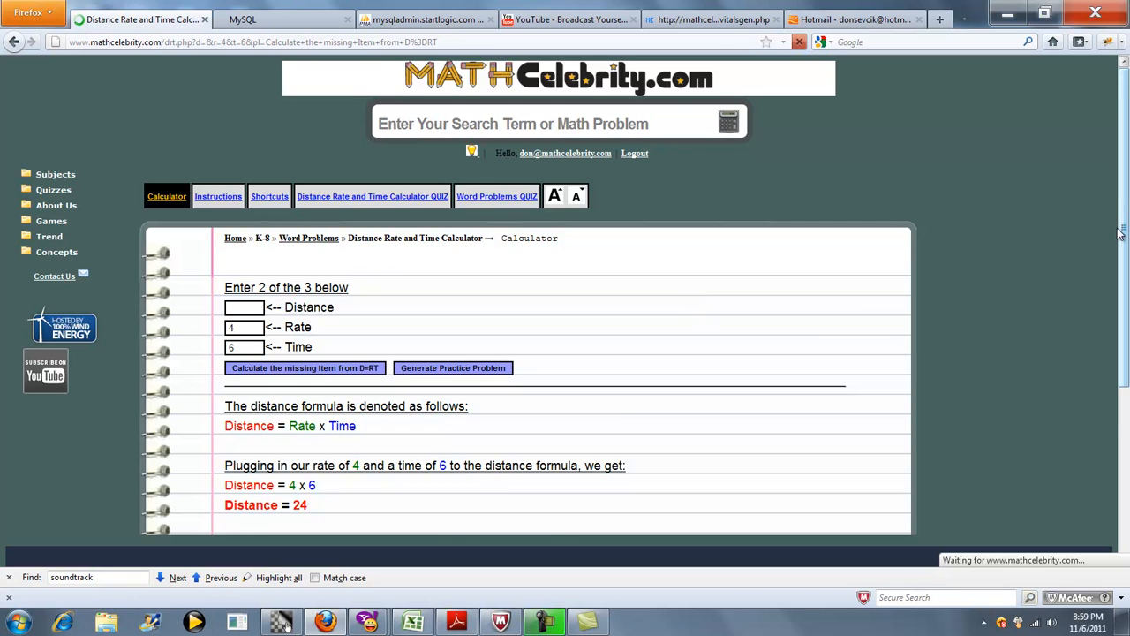
{"action": "scroll", "scroll_direction": "down", "scroll_amount": 3}
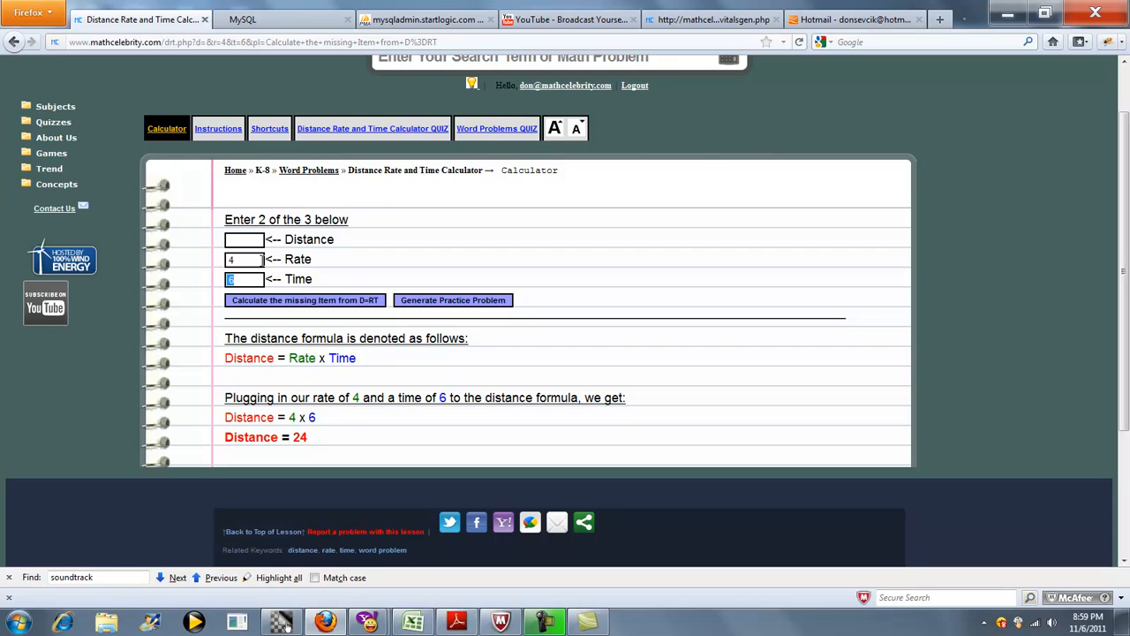
{"action": "left_click", "coordinate": [244, 239]}
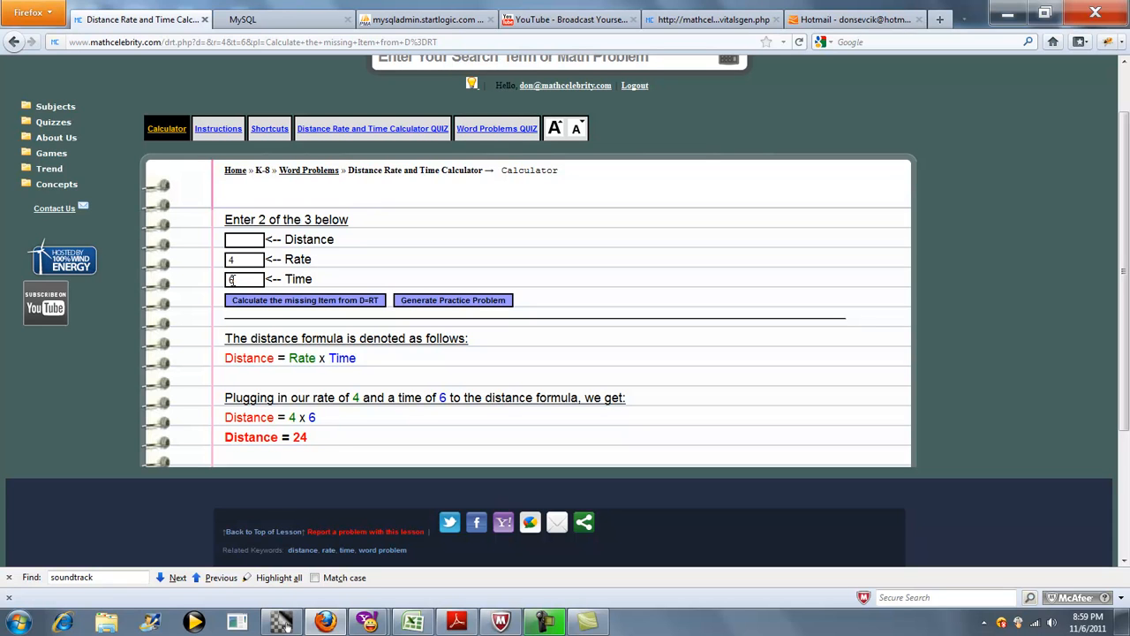
Enter Distance 24, clear Rate, and solve for the missing rate (24/6 = 4).
{"action": "type", "text": "24"}
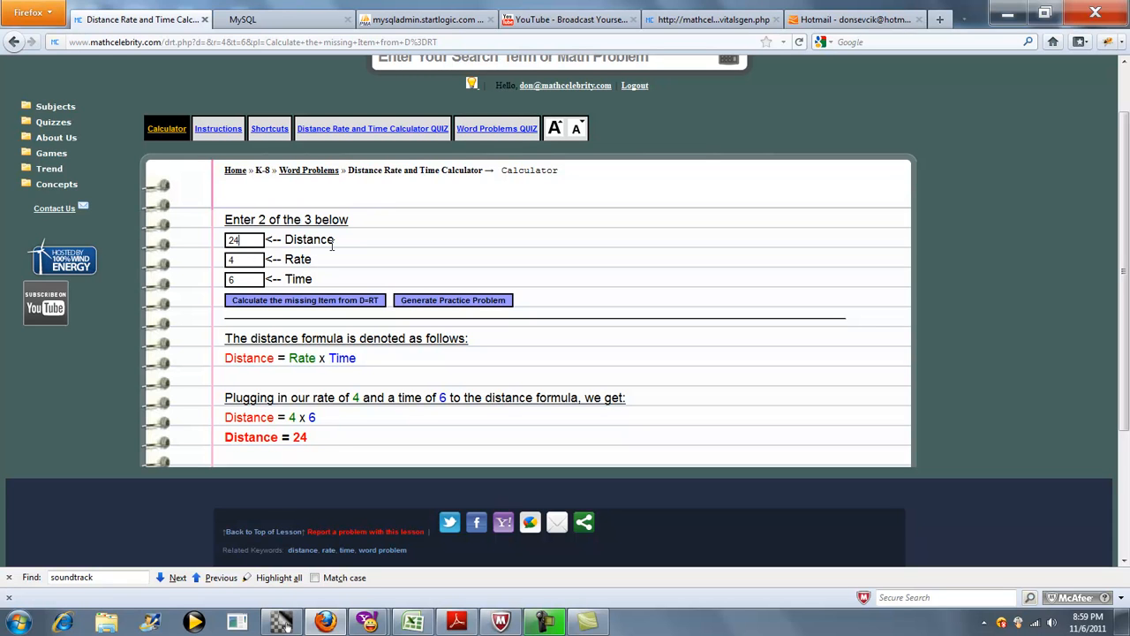
{"action": "left_click", "coordinate": [245, 259]}
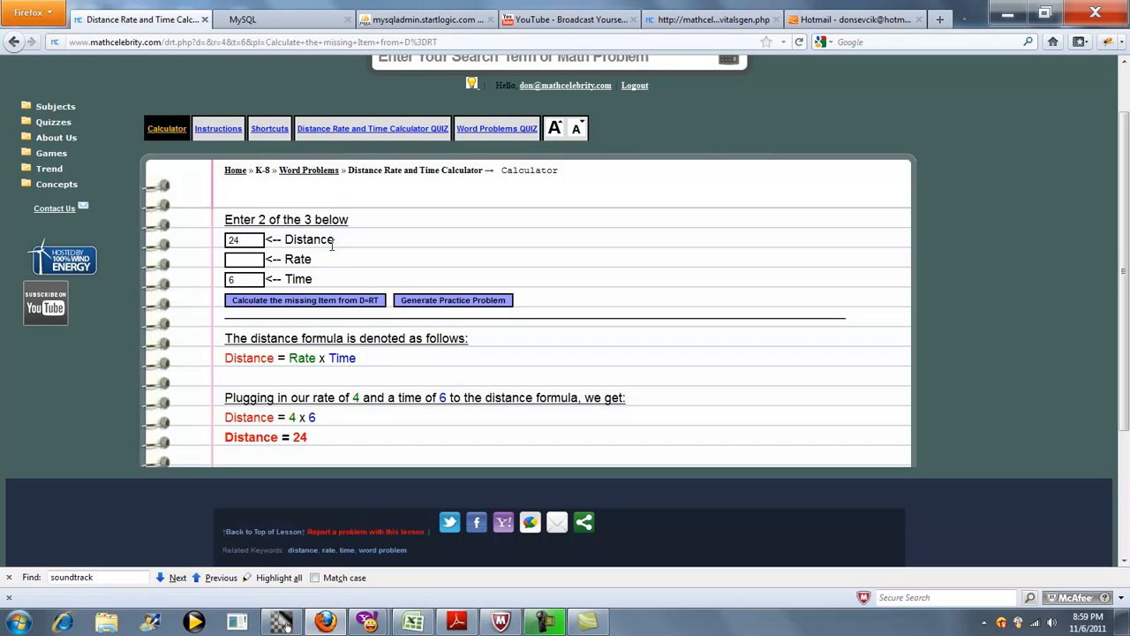
{"action": "left_click", "coordinate": [305, 300]}
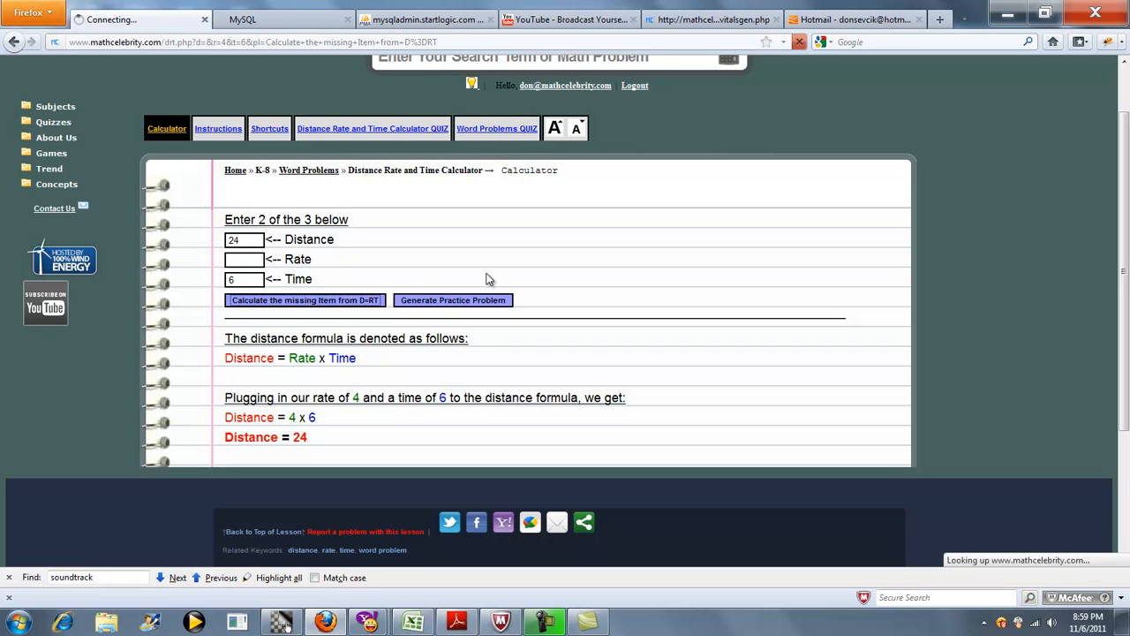
{"action": "left_click", "coordinate": [305, 300]}
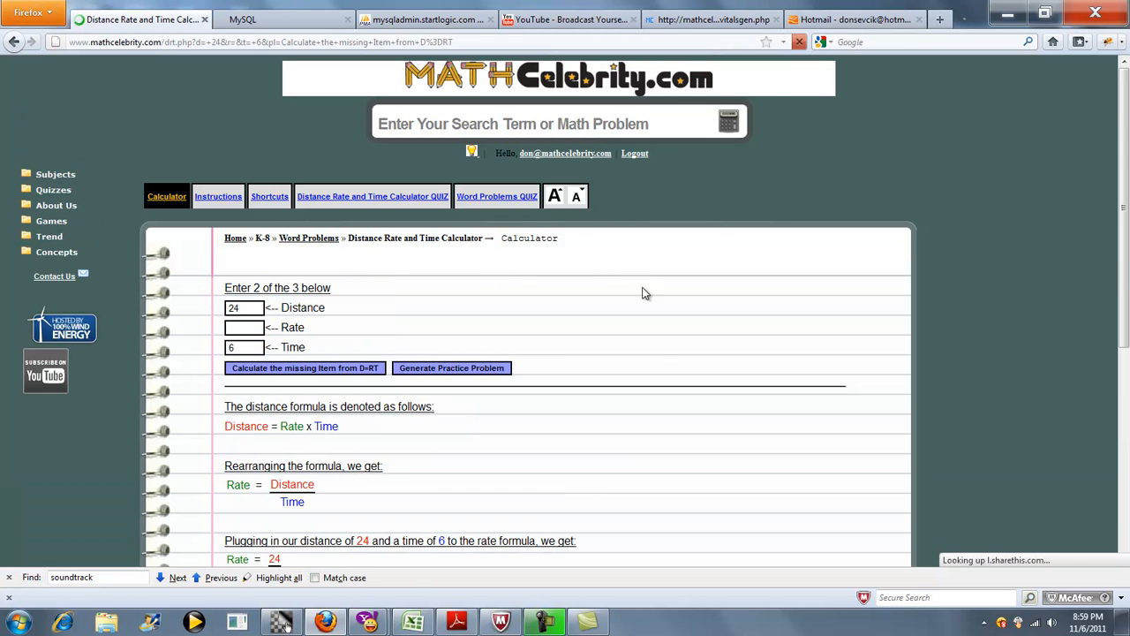
{"action": "scroll", "scroll_direction": "down", "scroll_amount": 3}
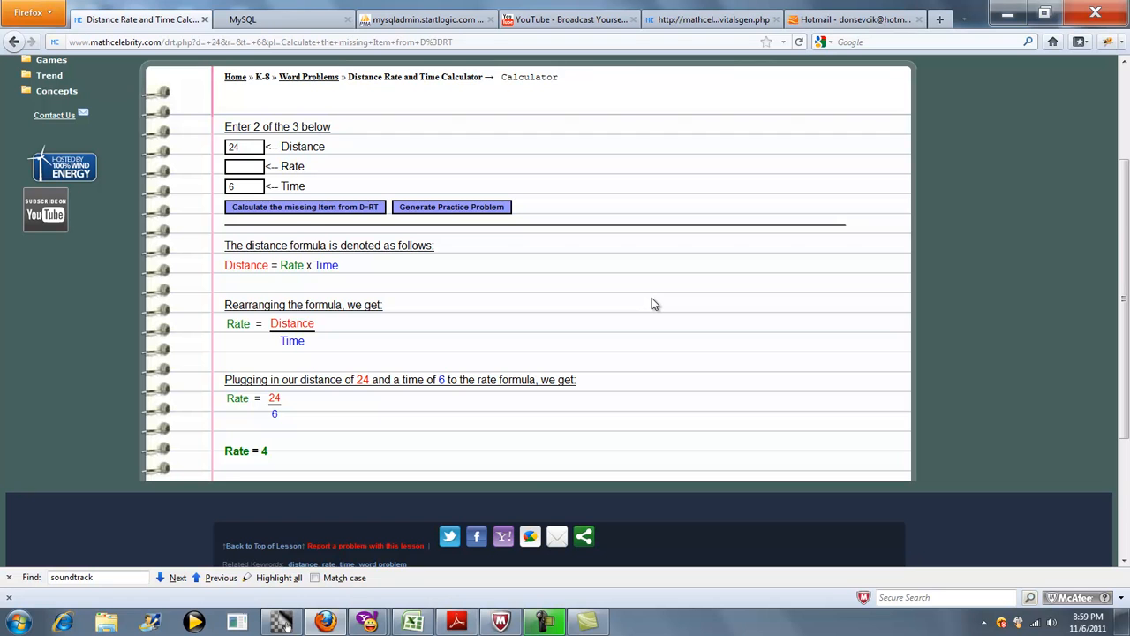
{"action": "mouse_move", "coordinate": [278, 458]}
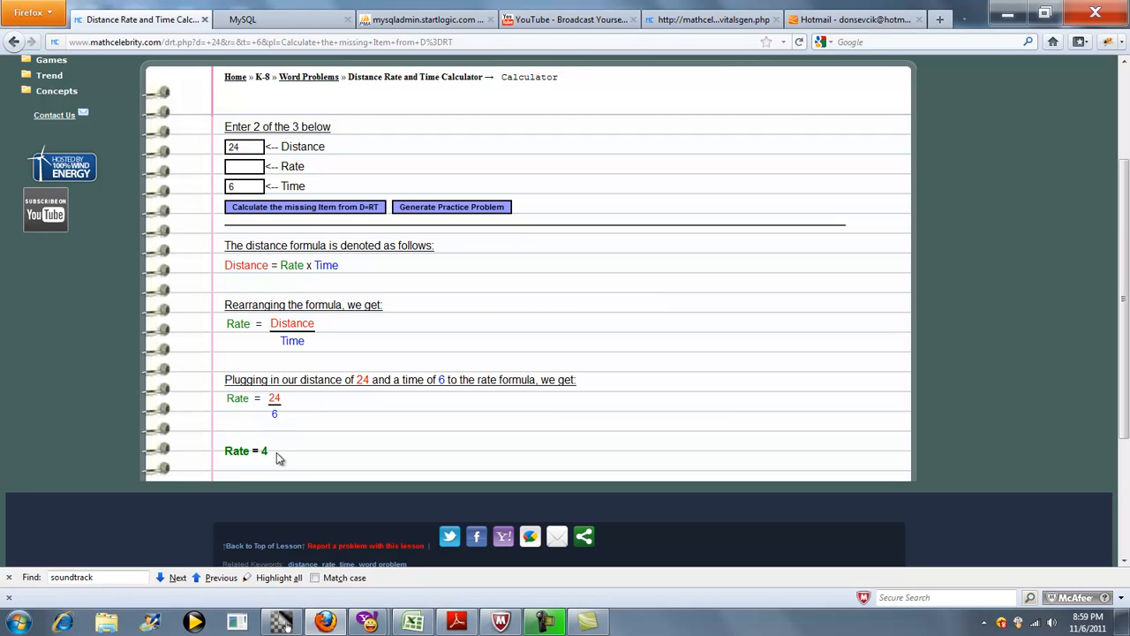
{"action": "mouse_move", "coordinate": [383, 427]}
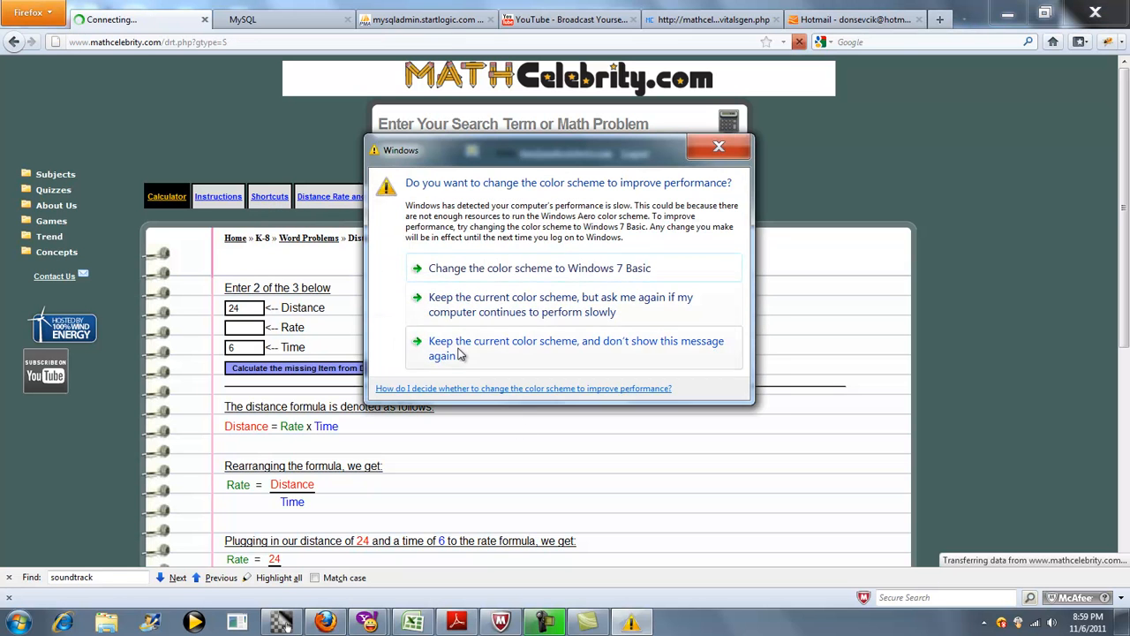
Keep the current color scheme and suppress the Windows performance warning.
{"action": "left_click", "coordinate": [576, 348]}
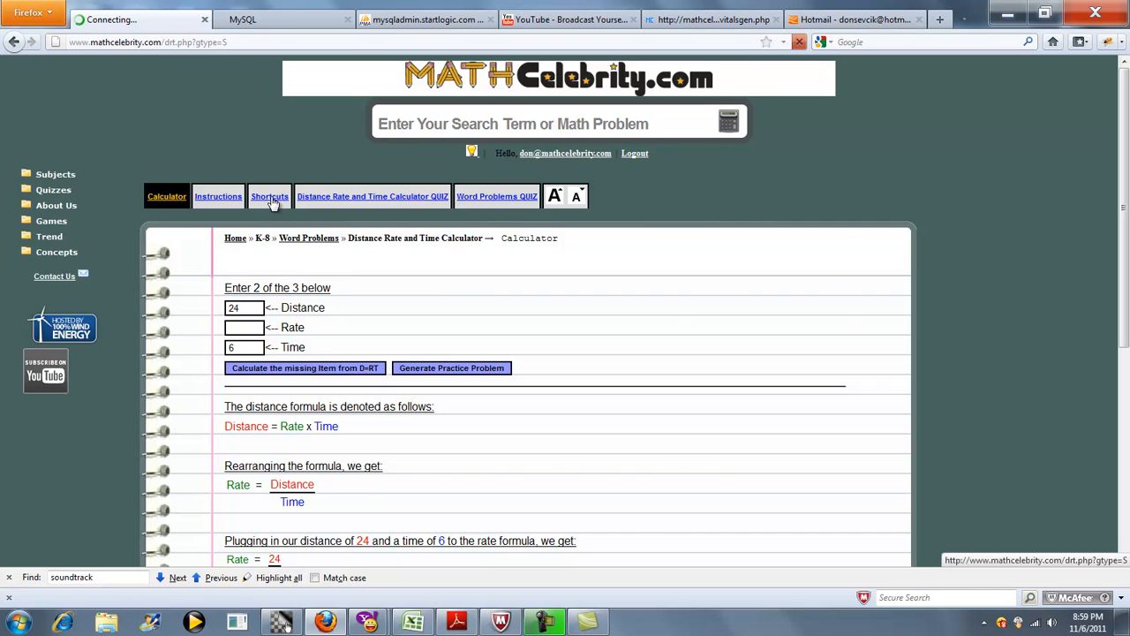
{"action": "left_click", "coordinate": [270, 196]}
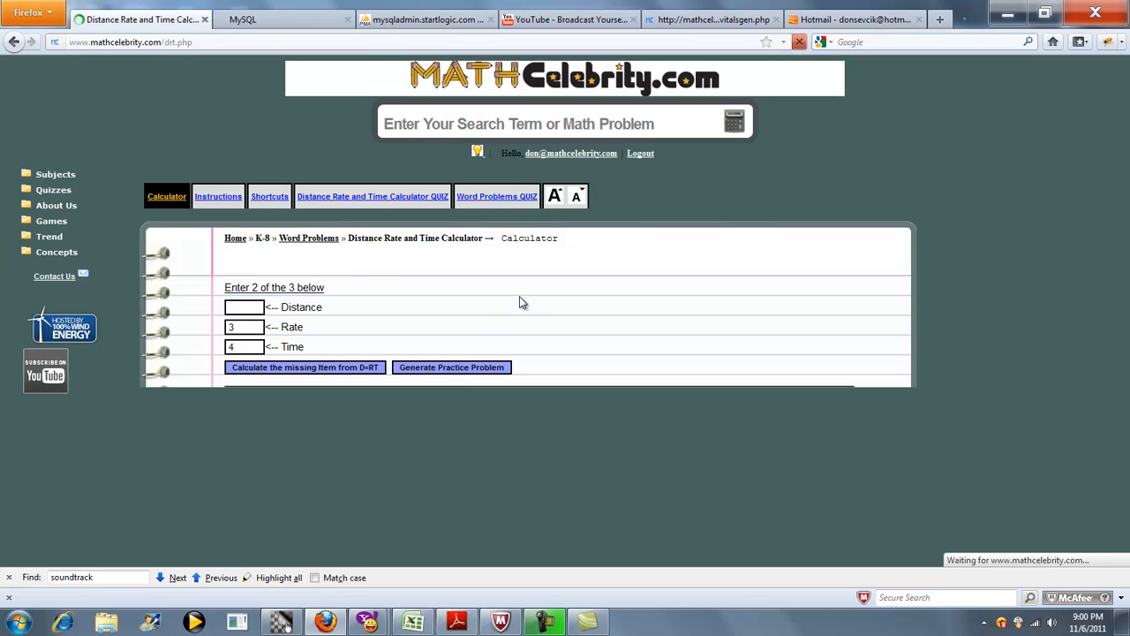
Generate a practice problem with Rate 3 and Time 9, leaving Distance to solve.
{"action": "left_click", "coordinate": [451, 367]}
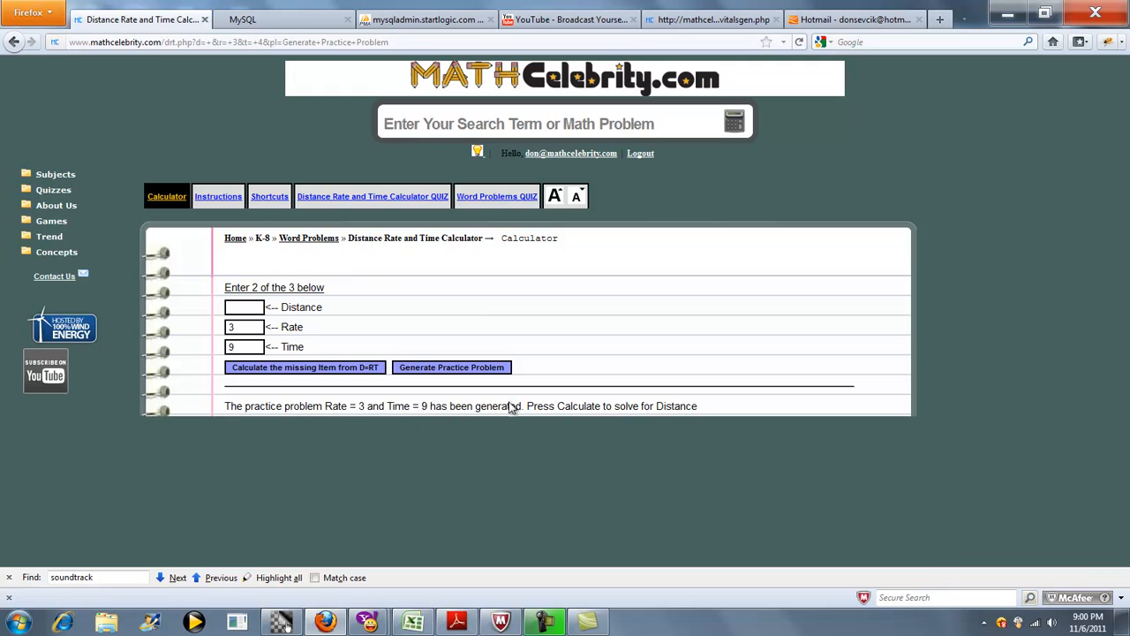
{"action": "mouse_move", "coordinate": [515, 406]}
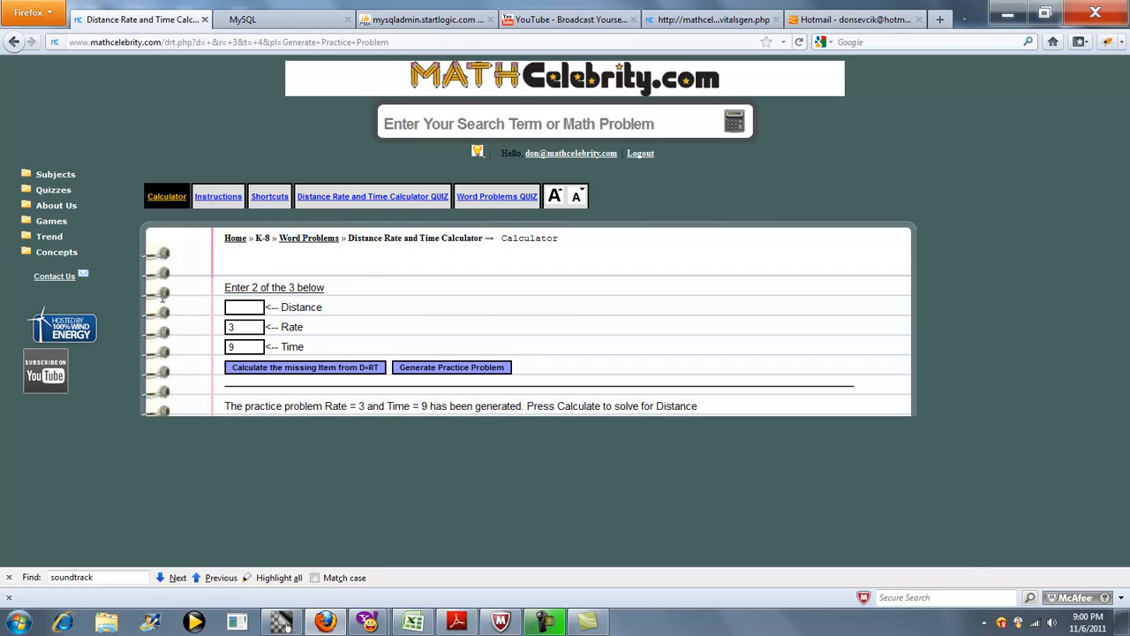
{"action": "mouse_move", "coordinate": [604, 322]}
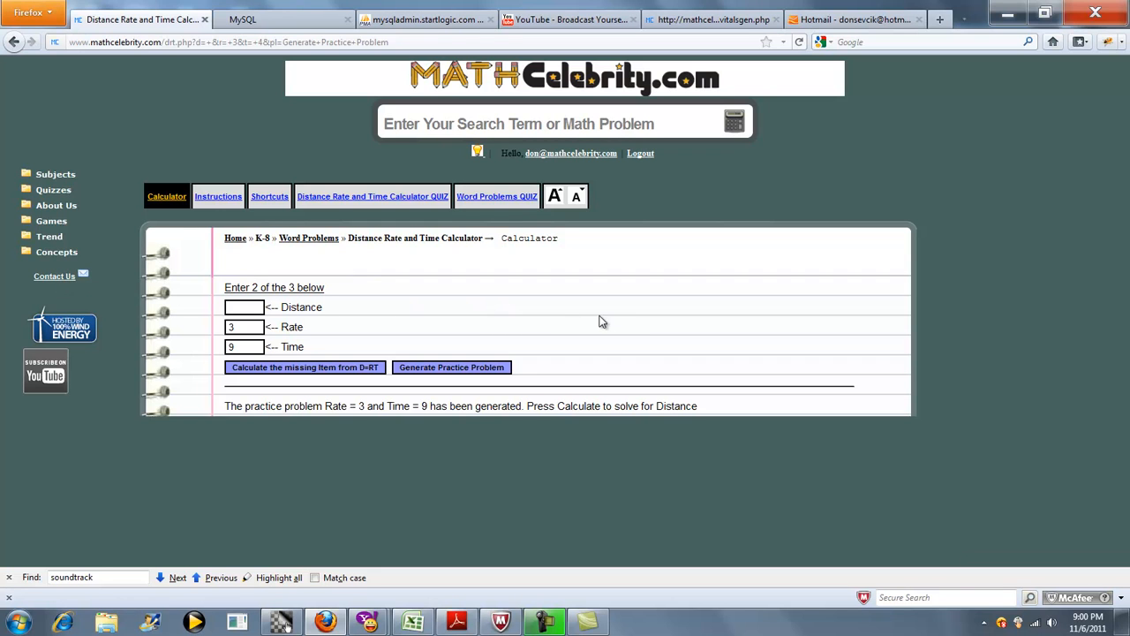